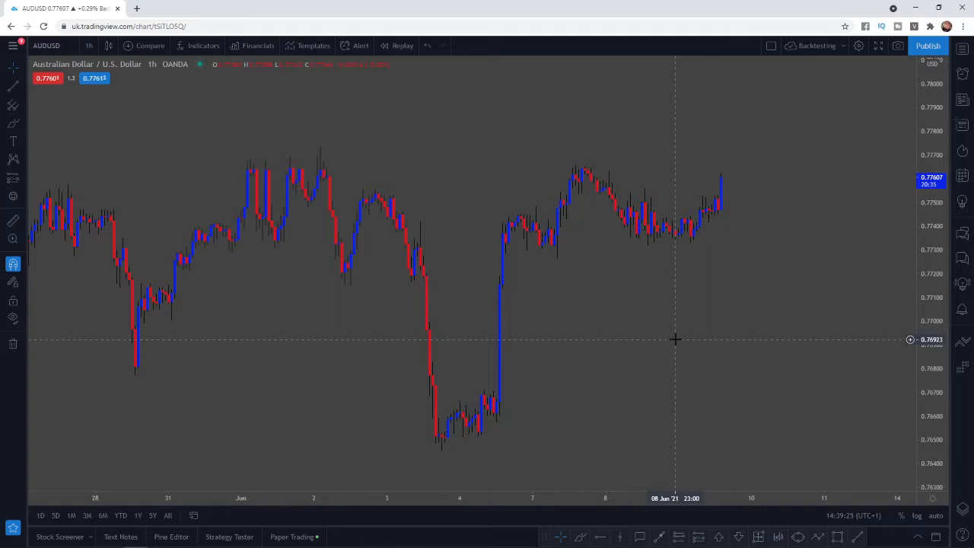
mouse_move(685, 260)
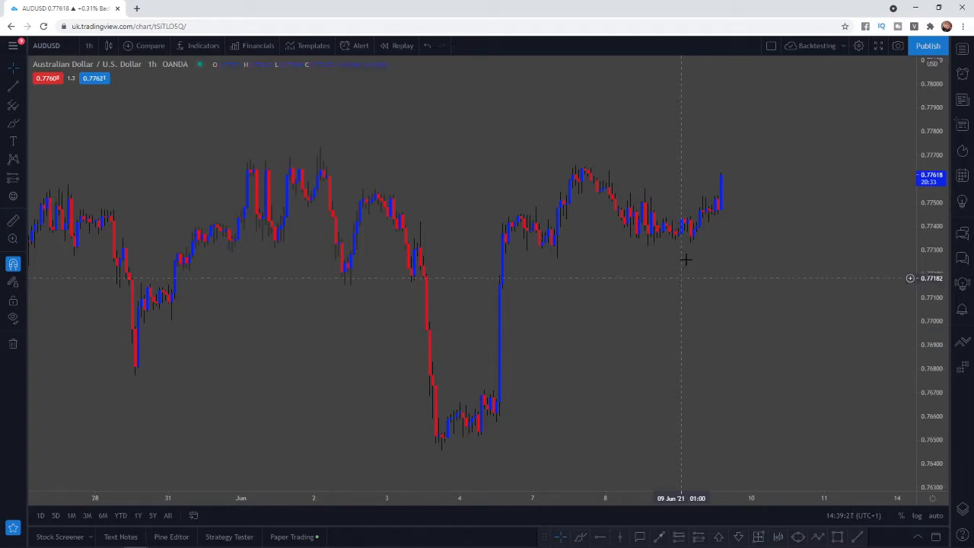
mouse_move(780, 95)
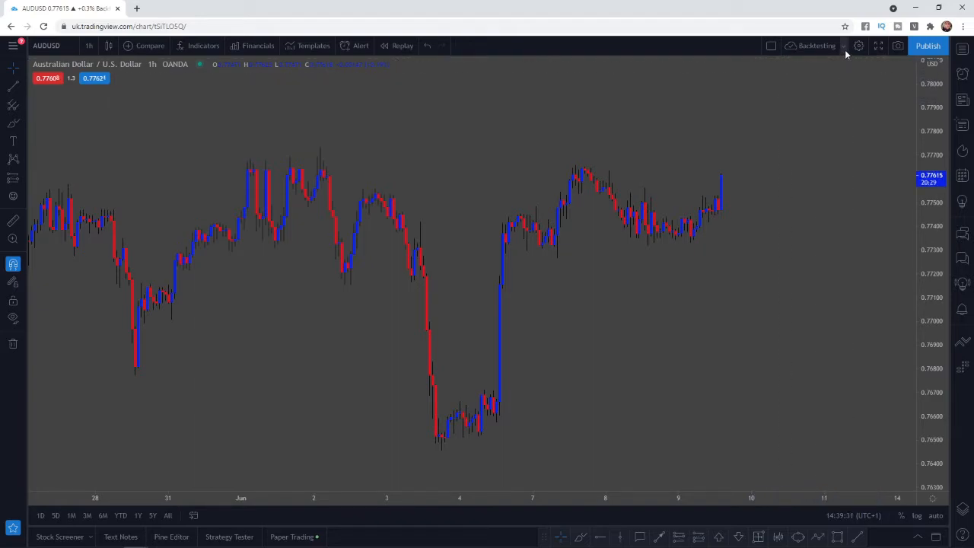
mouse_move(843, 46)
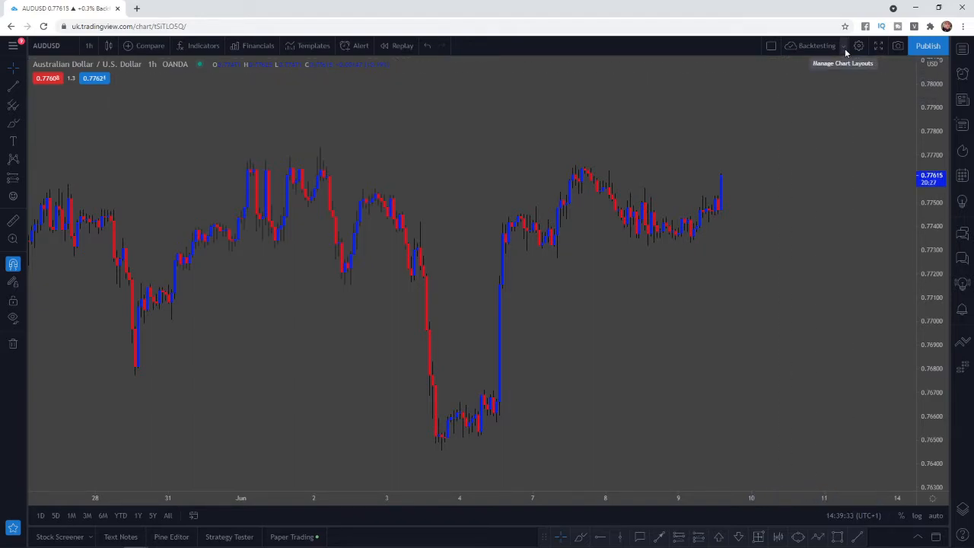
Create a new unnamed AUDUSD 1h chart layout from Manage Chart Layouts, opening in a second tab
left_click(859, 46)
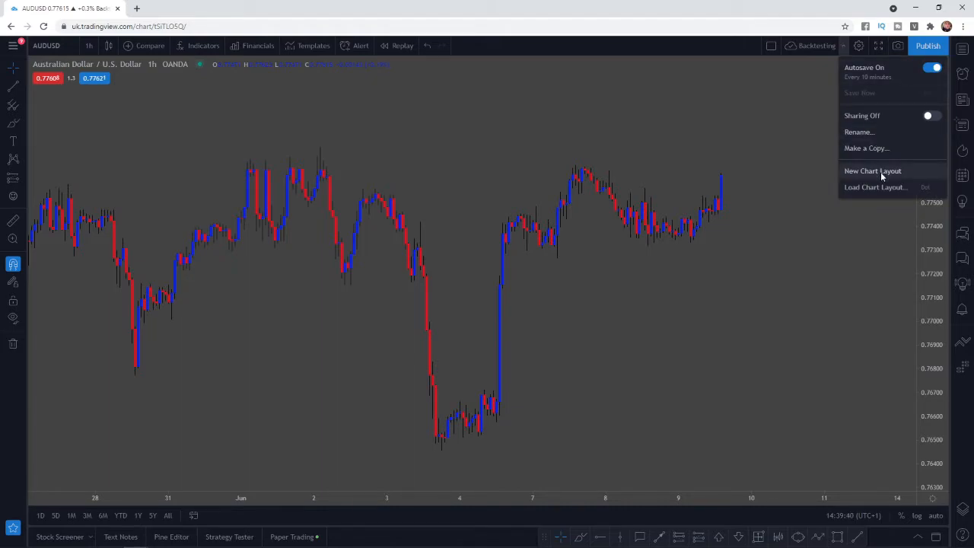
left_click(873, 171)
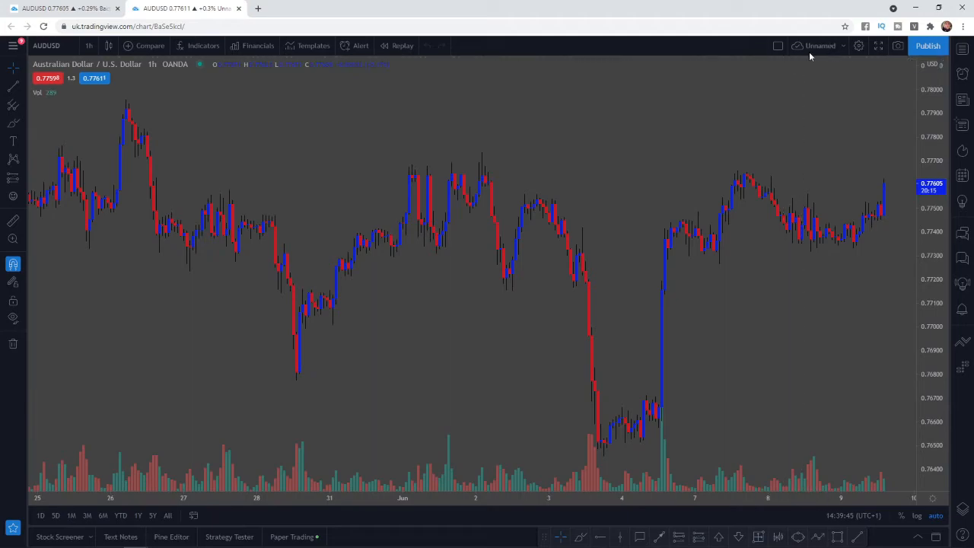
left_click(843, 45)
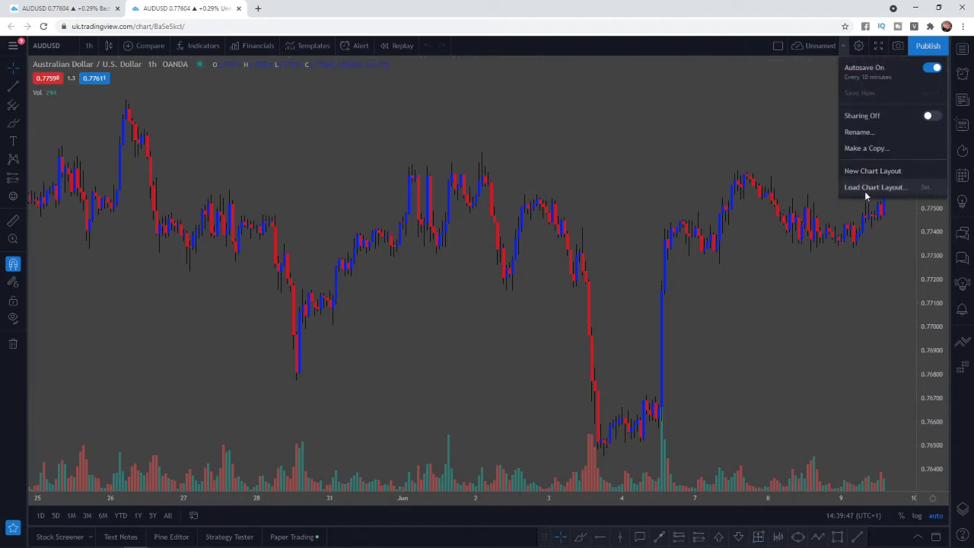
left_click(876, 187)
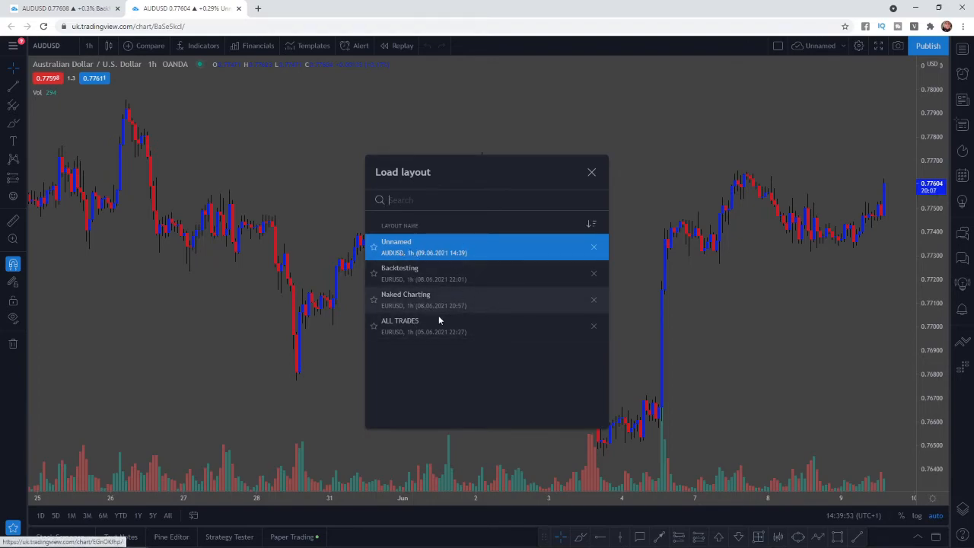
mouse_move(430, 270)
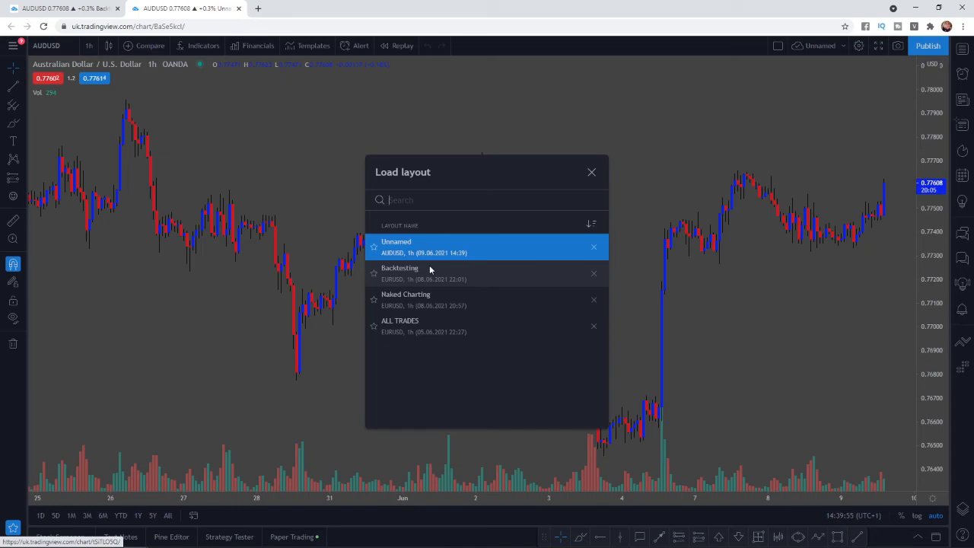
left_click(591, 171)
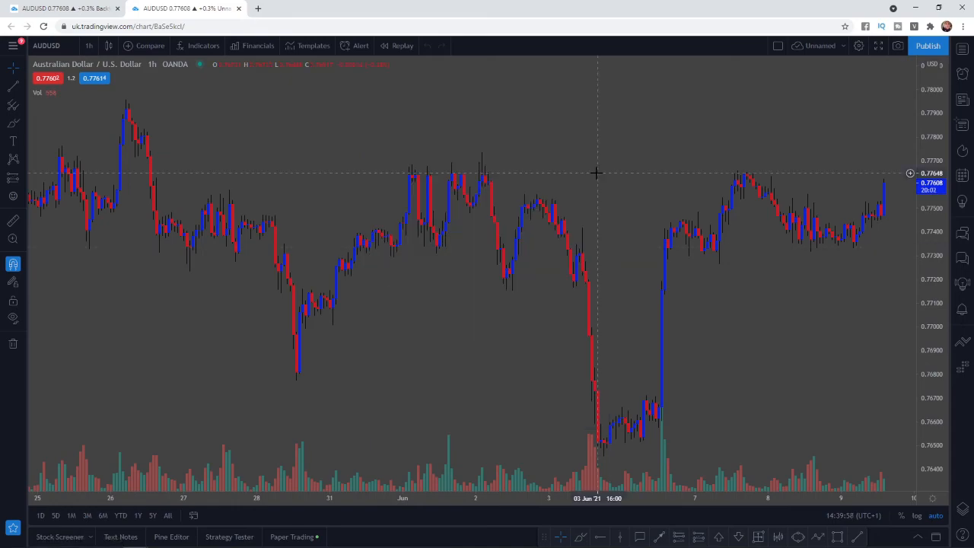